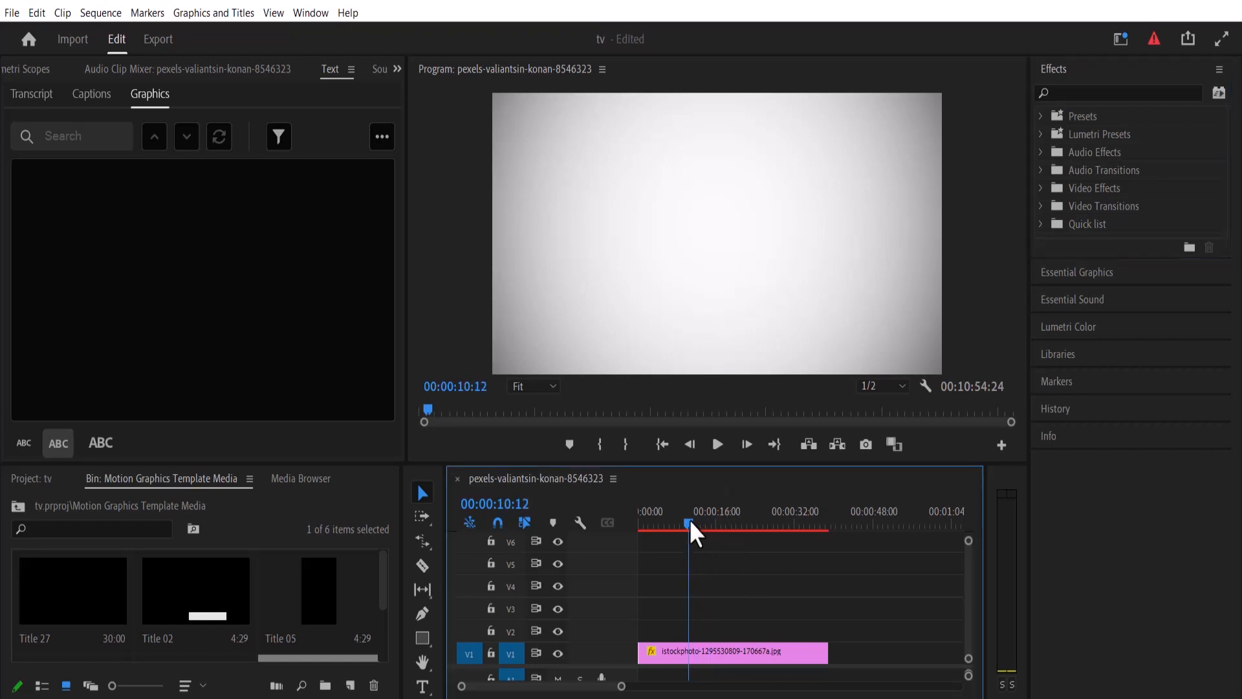
Step: Move the sequence playhead to about 00:00:19:29 within the image clip
click(792, 526)
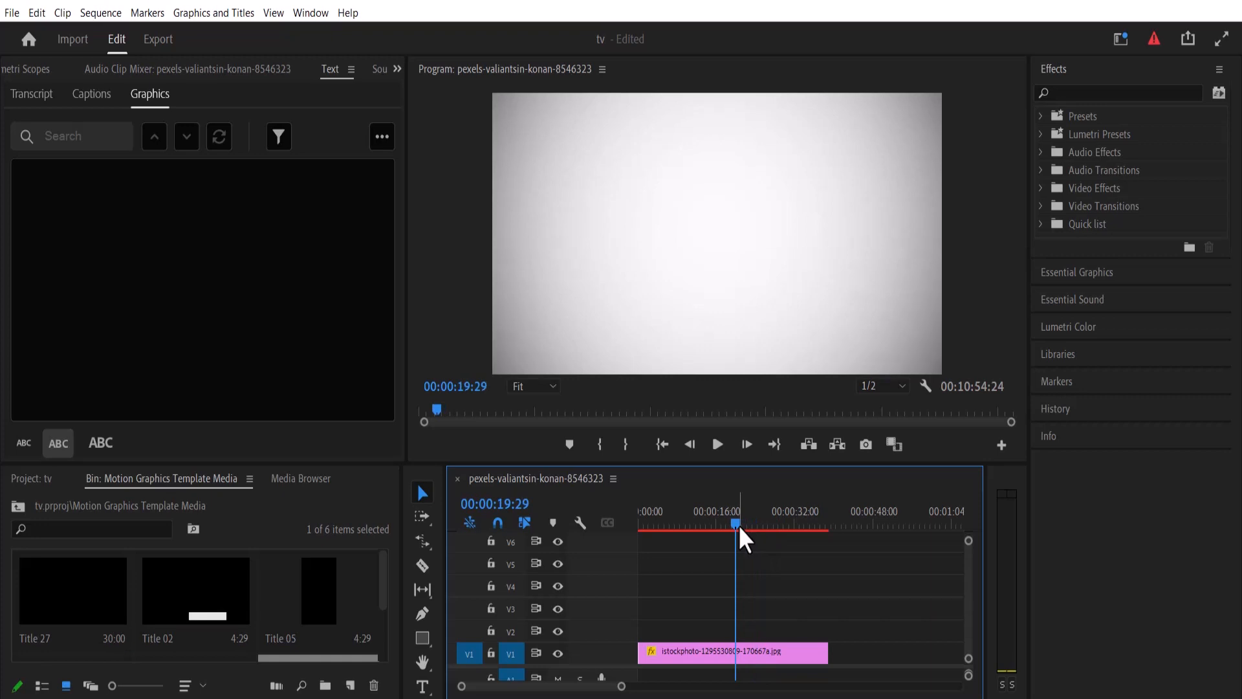
mouse_move(511, 451)
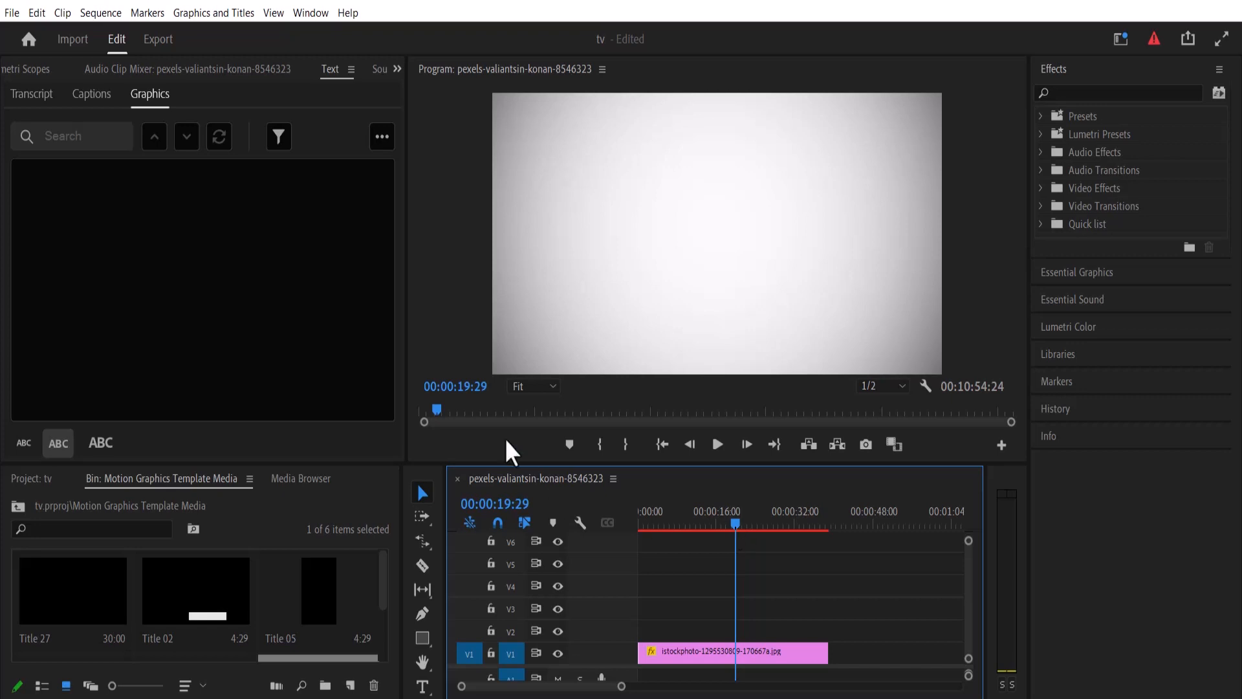
Step: Create a new legacy title (Title 11) via File > New > Legacy Title and accept the dialog
click(11, 13)
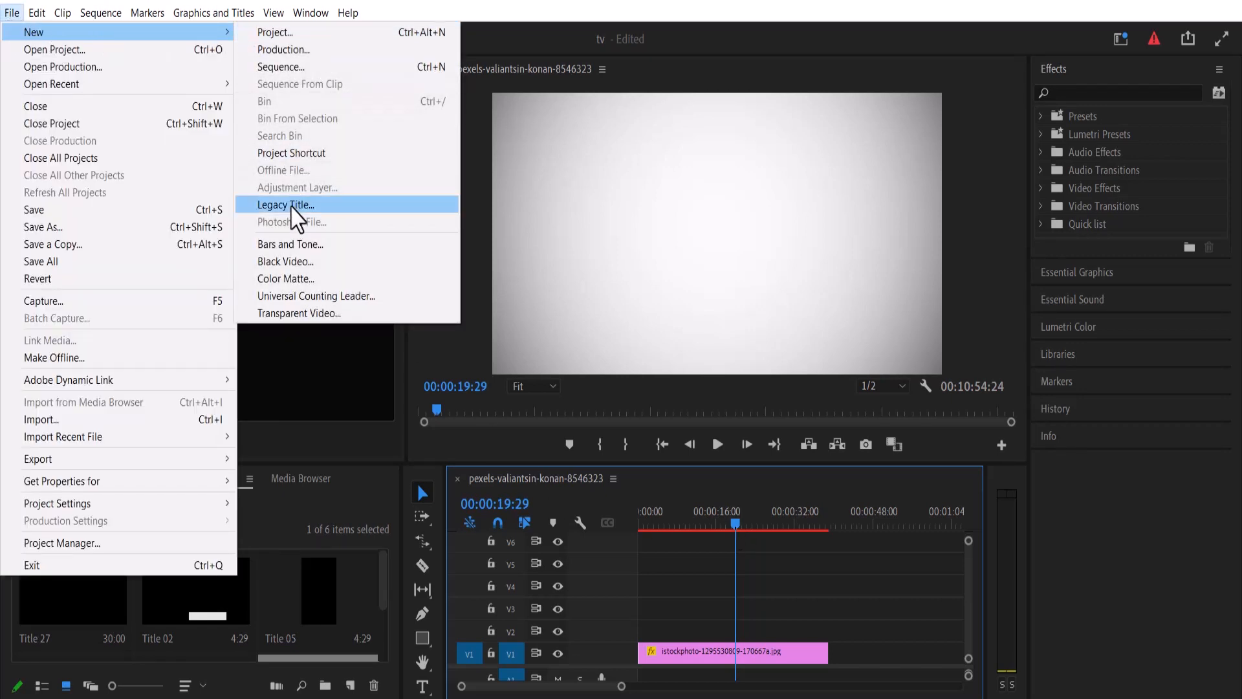
click(285, 204)
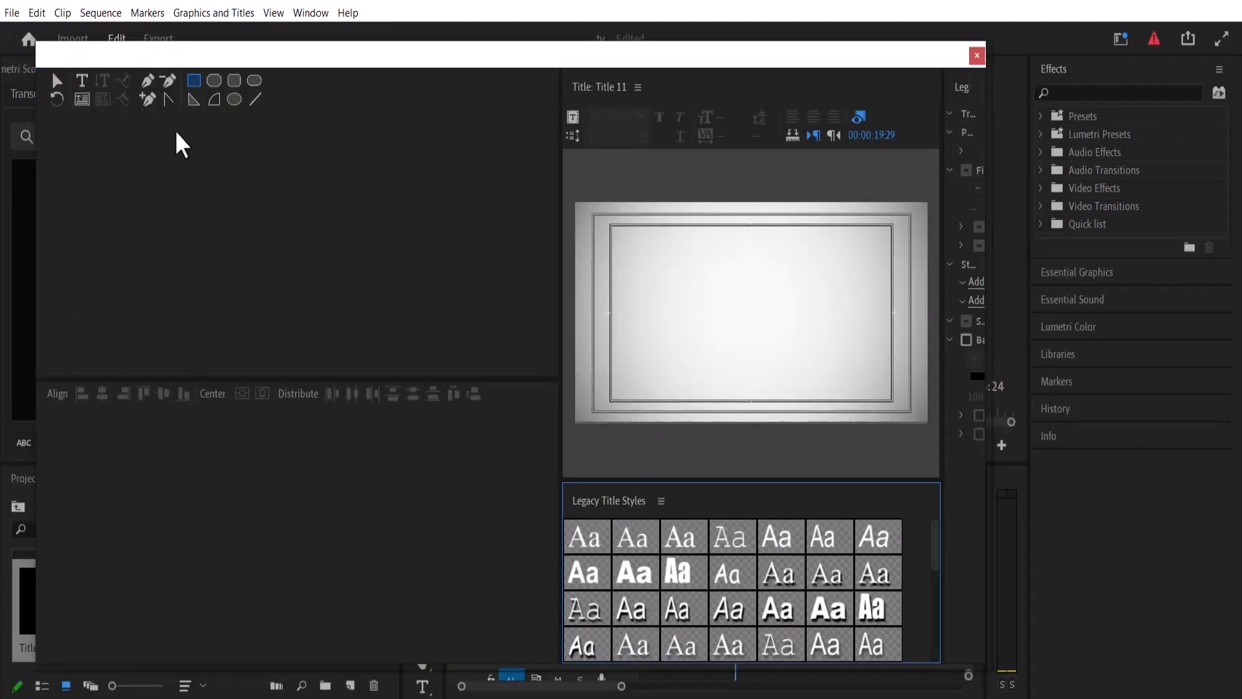
Step: Add the text 'premiere pro' in the centre of the title canvas with the Type tool
click(82, 81)
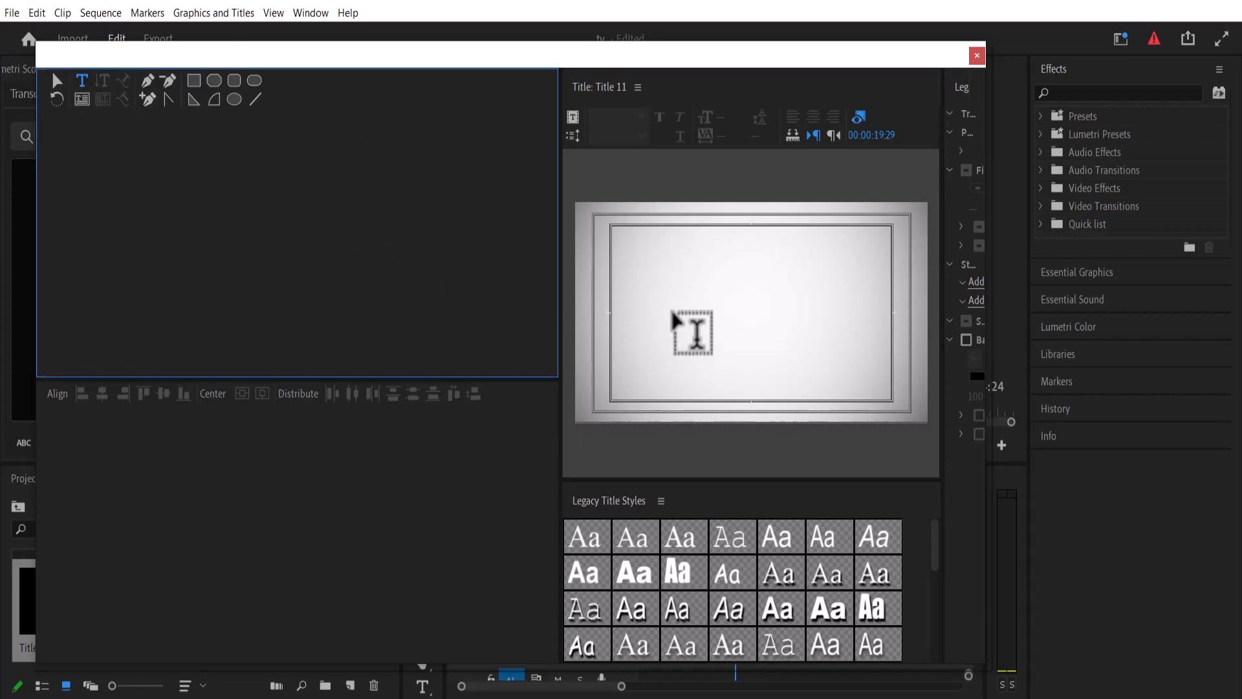
click(691, 329)
text(premiere pro)
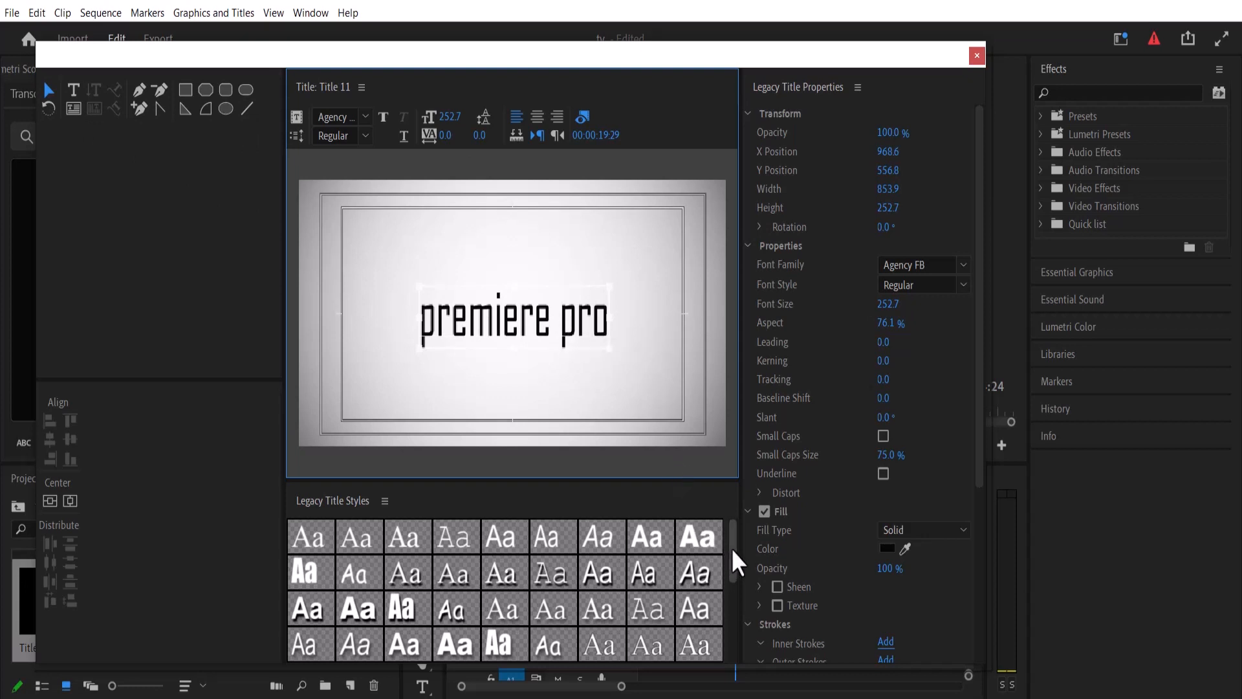
Step: Scroll the Legacy Title Properties toward the Font Family setting for Impact
scroll(down, 3)
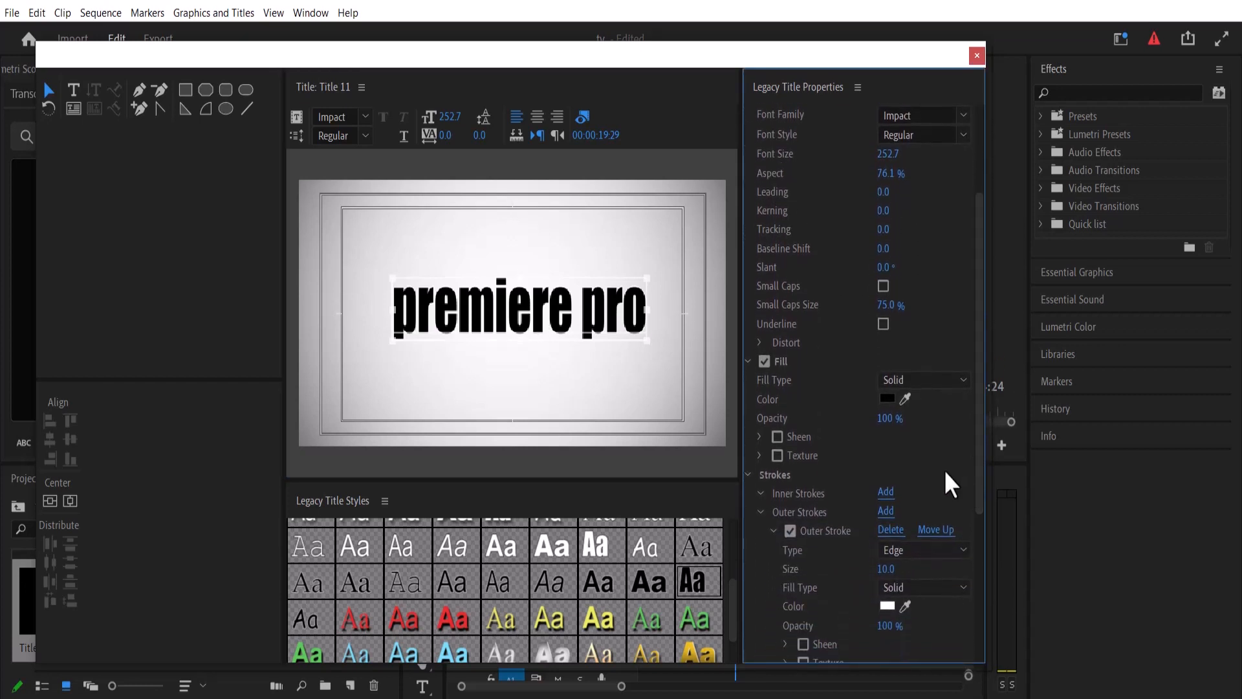
mouse_move(789, 449)
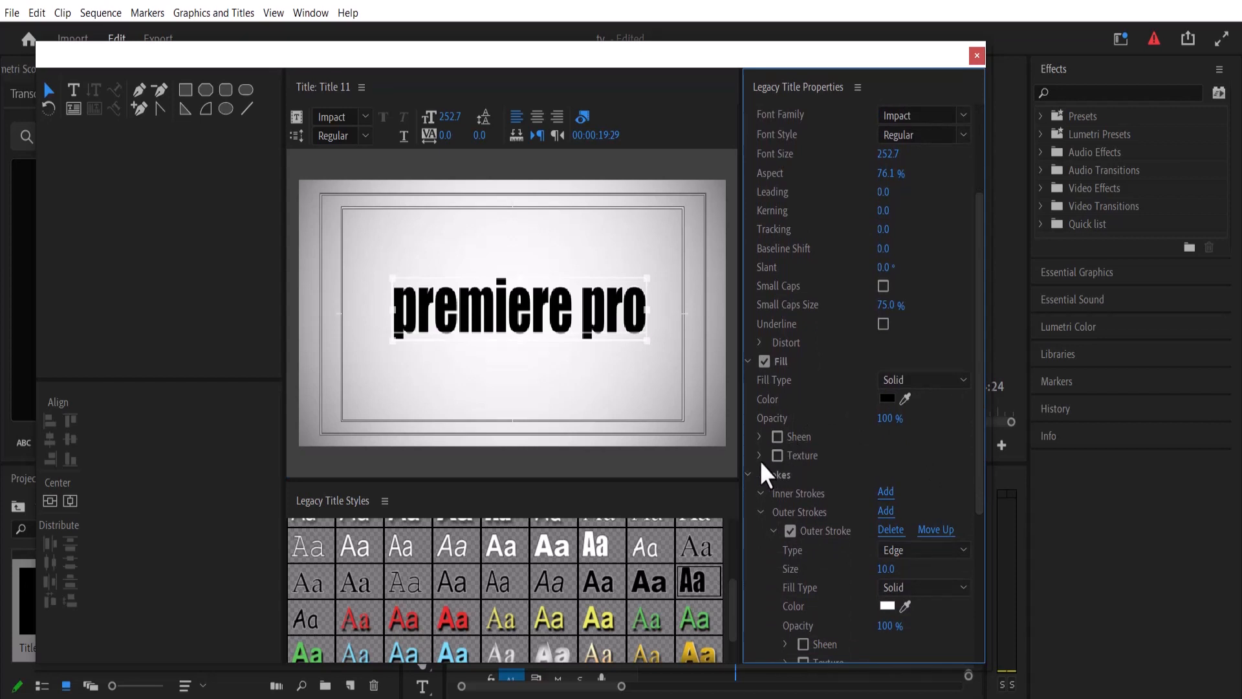
Step: Enable Texture on the text fill and bring up the Choose a Texture Image dialog
click(777, 456)
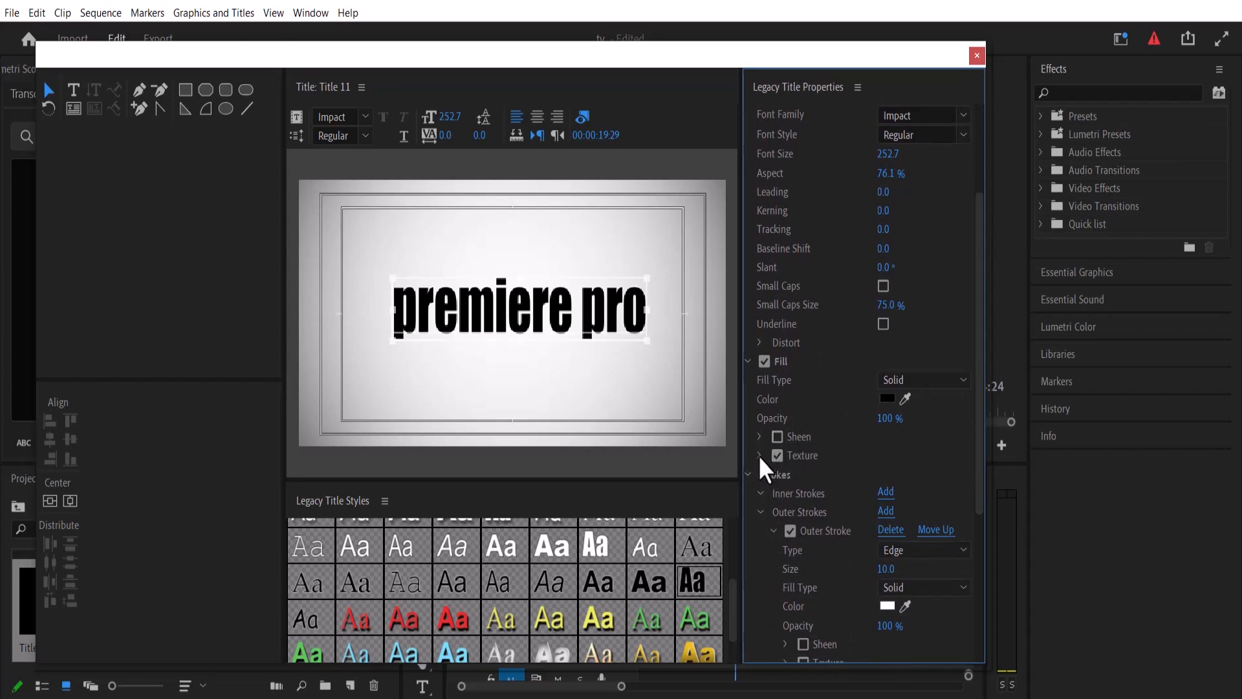
click(760, 454)
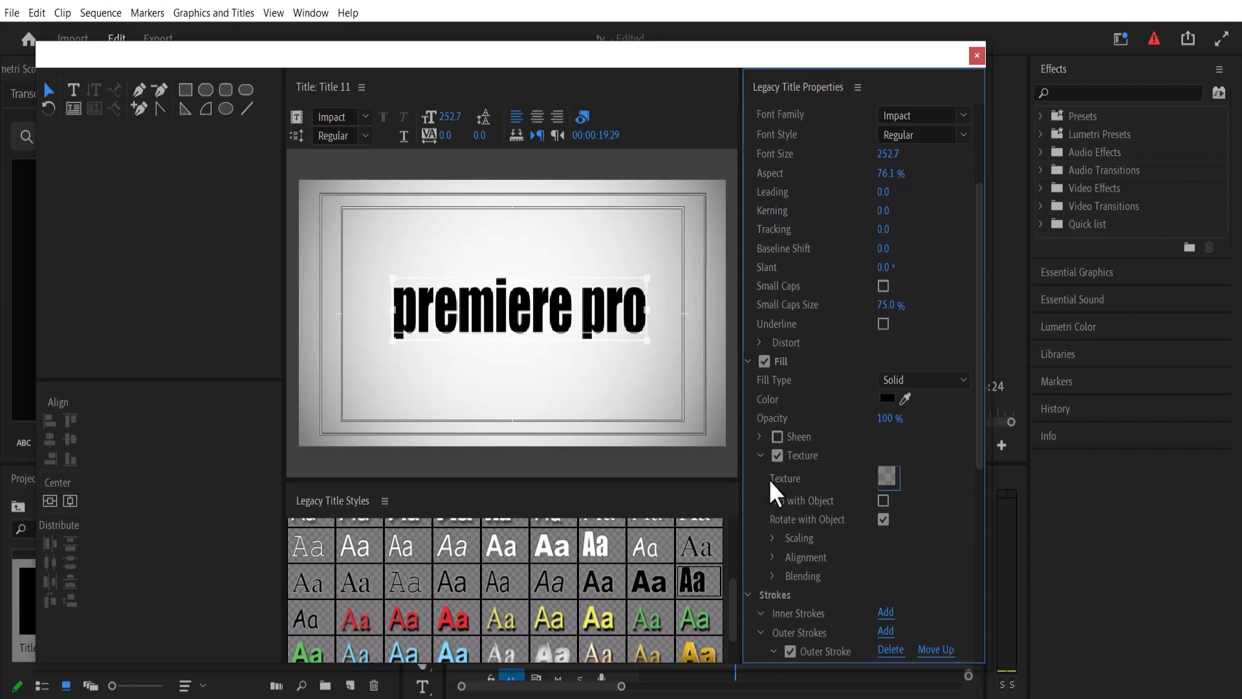
mouse_move(889, 491)
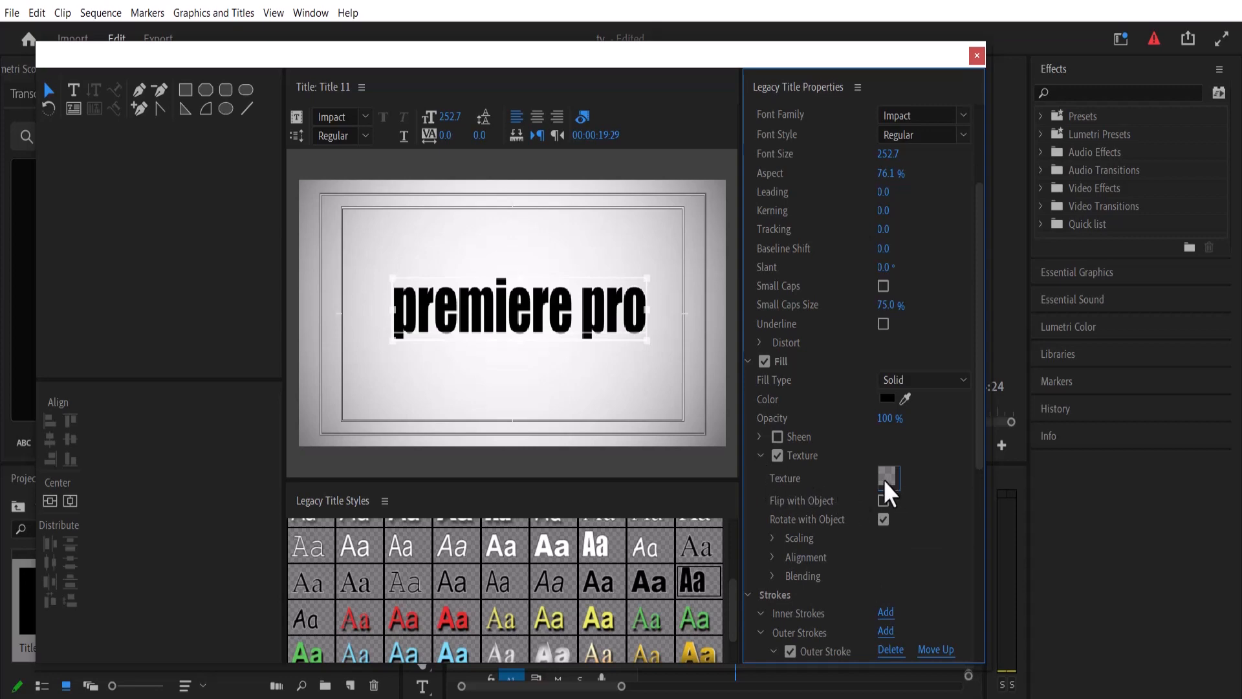
click(888, 477)
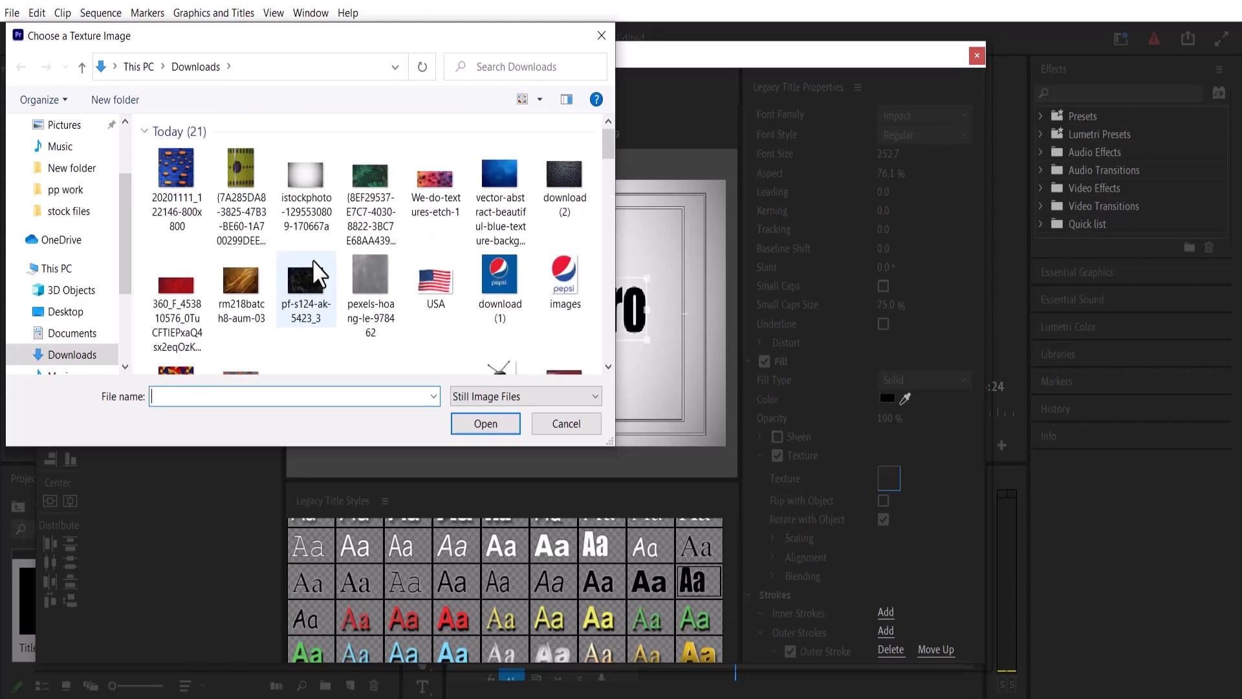
Step: Apply the red patterned download image as the text's fill texture
scroll(down, 3)
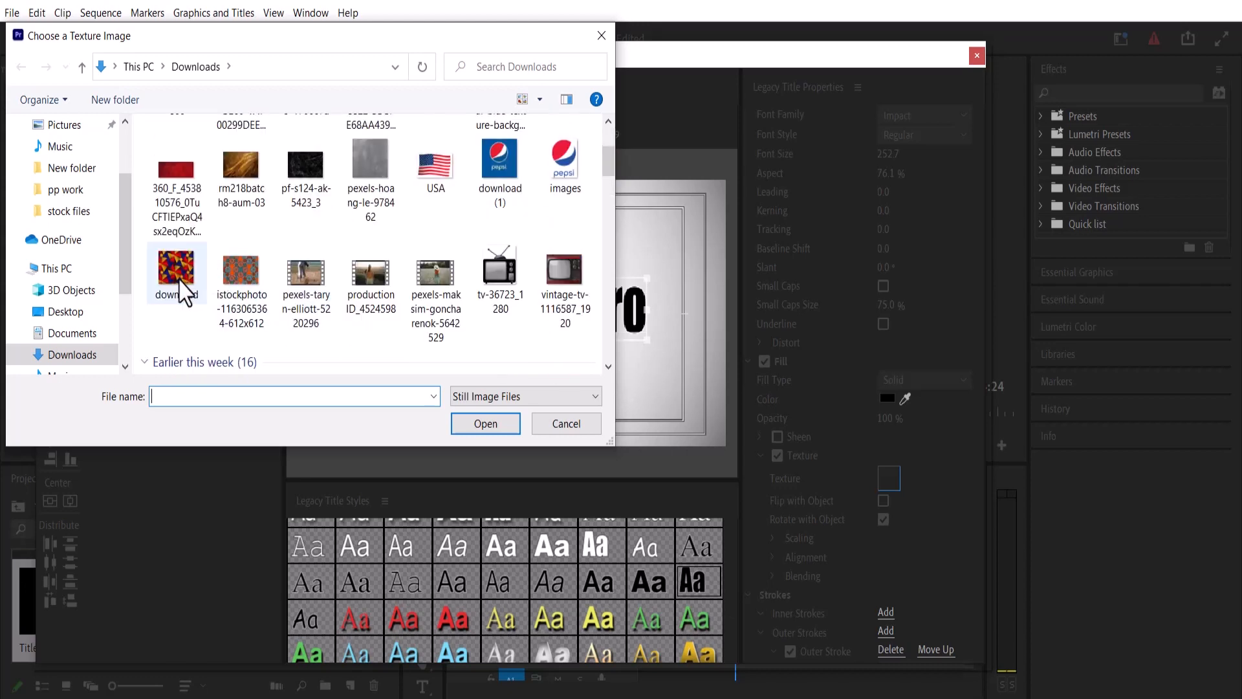
click(485, 425)
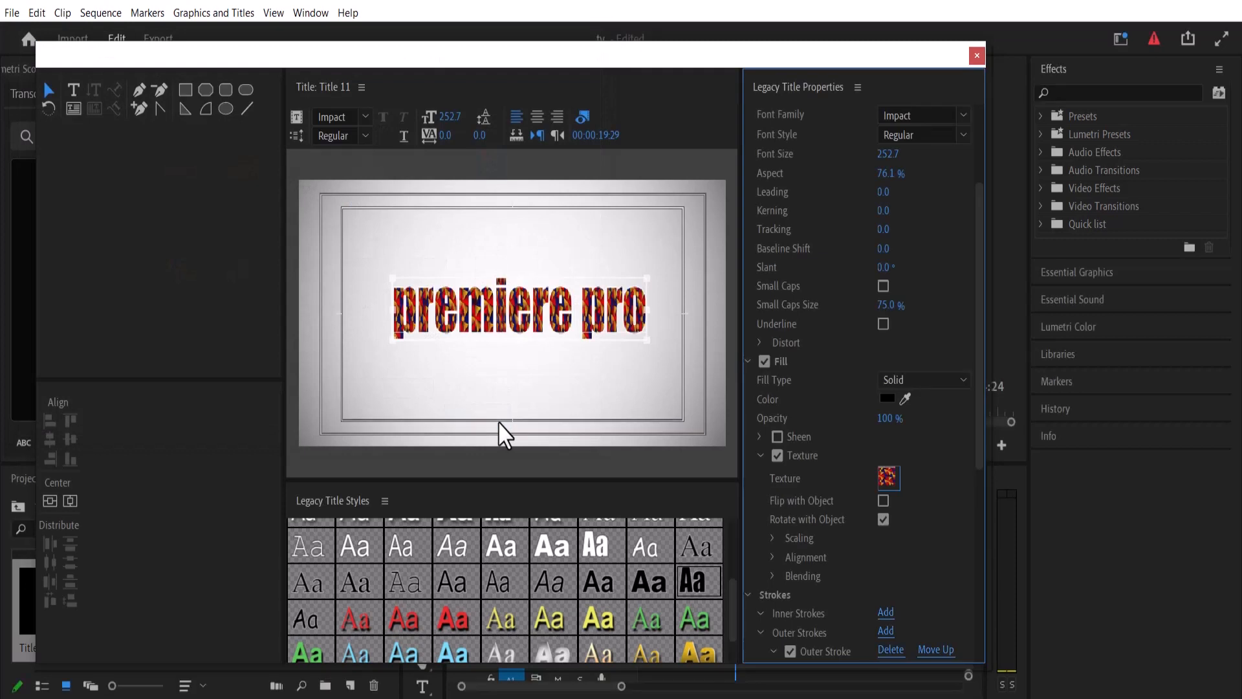
mouse_move(510, 355)
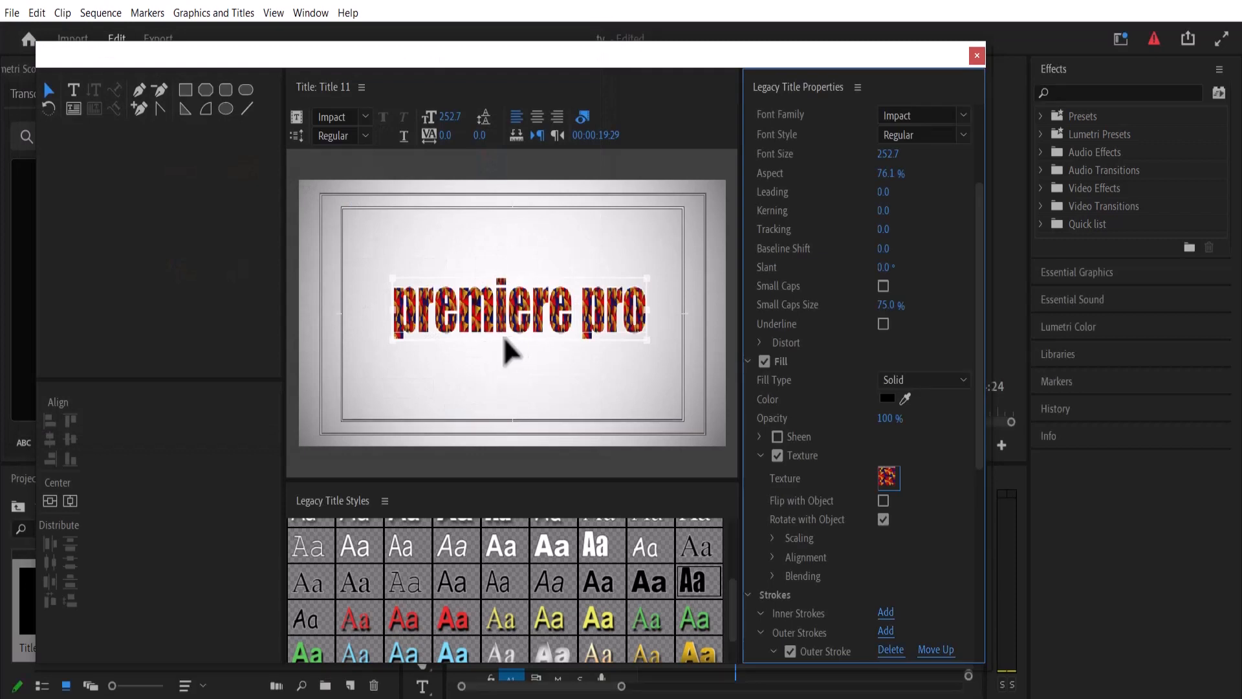
mouse_move(527, 381)
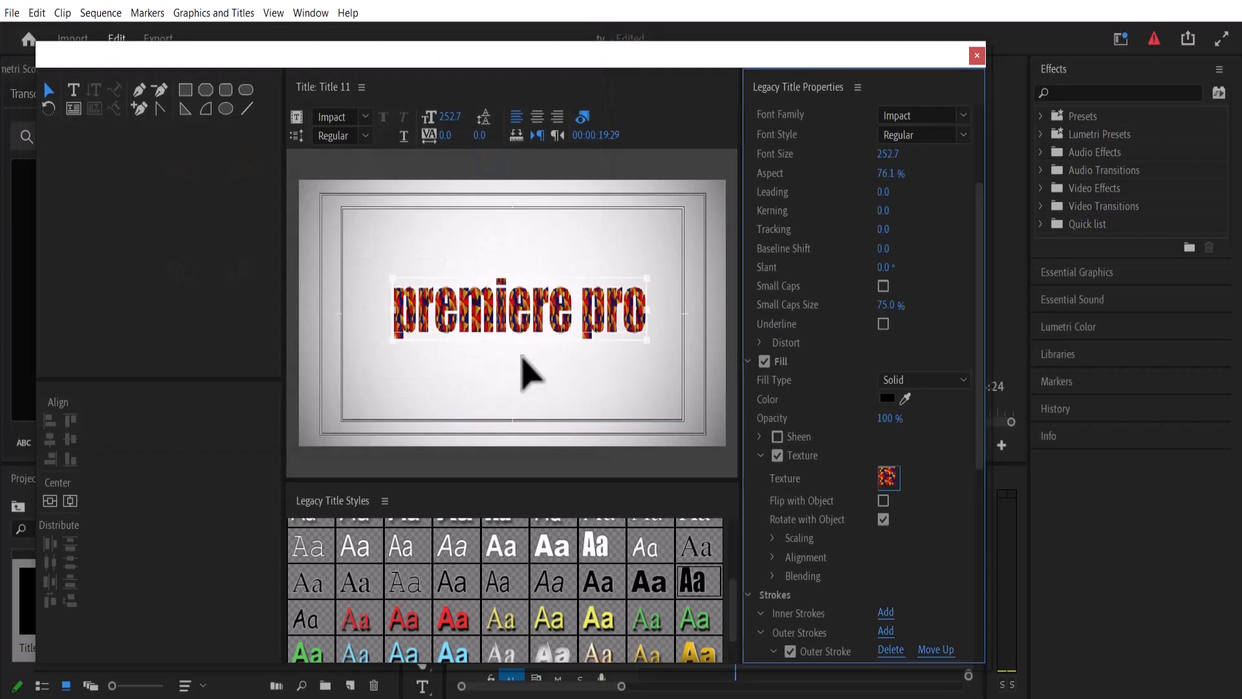
Step: Replace the texture with the purple pexels photo, then return to the texture chooser
click(888, 477)
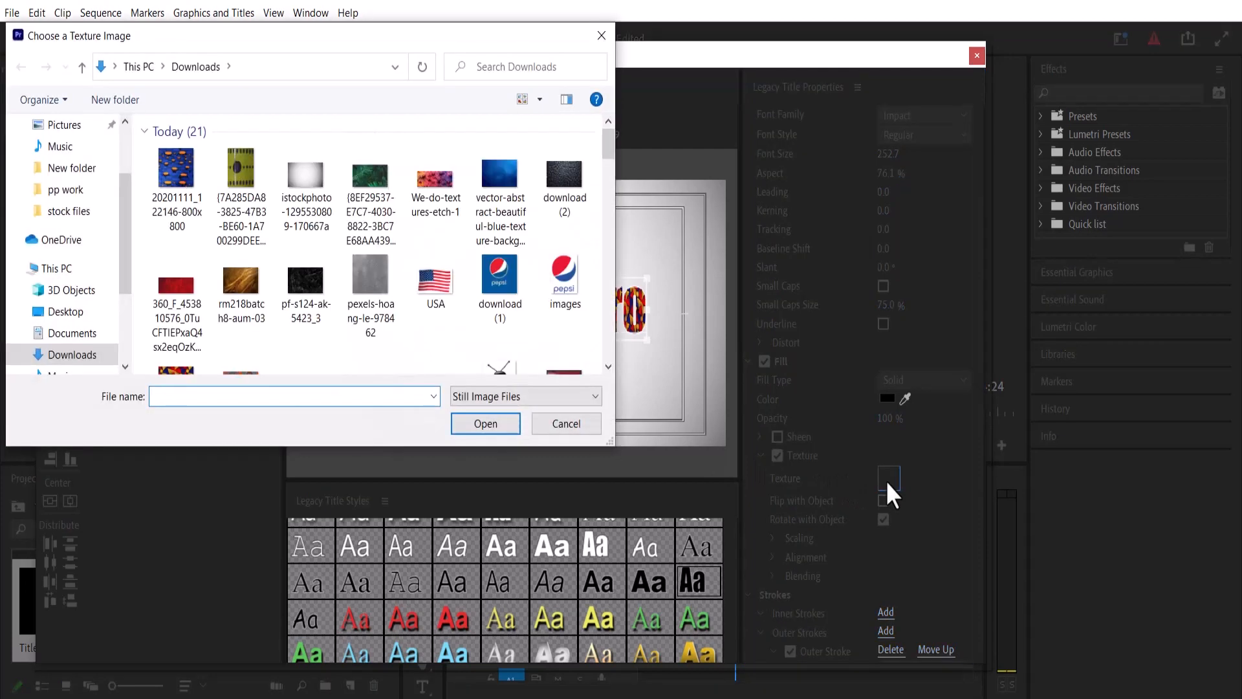
scroll(down, 3)
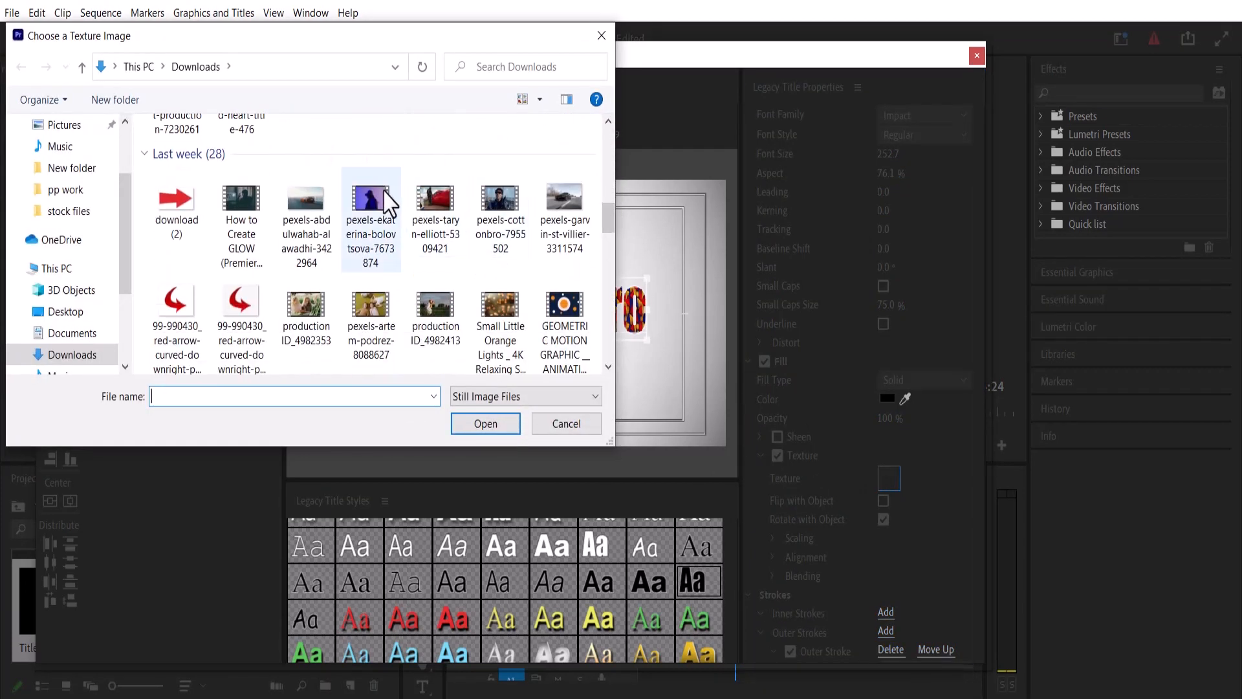
click(485, 424)
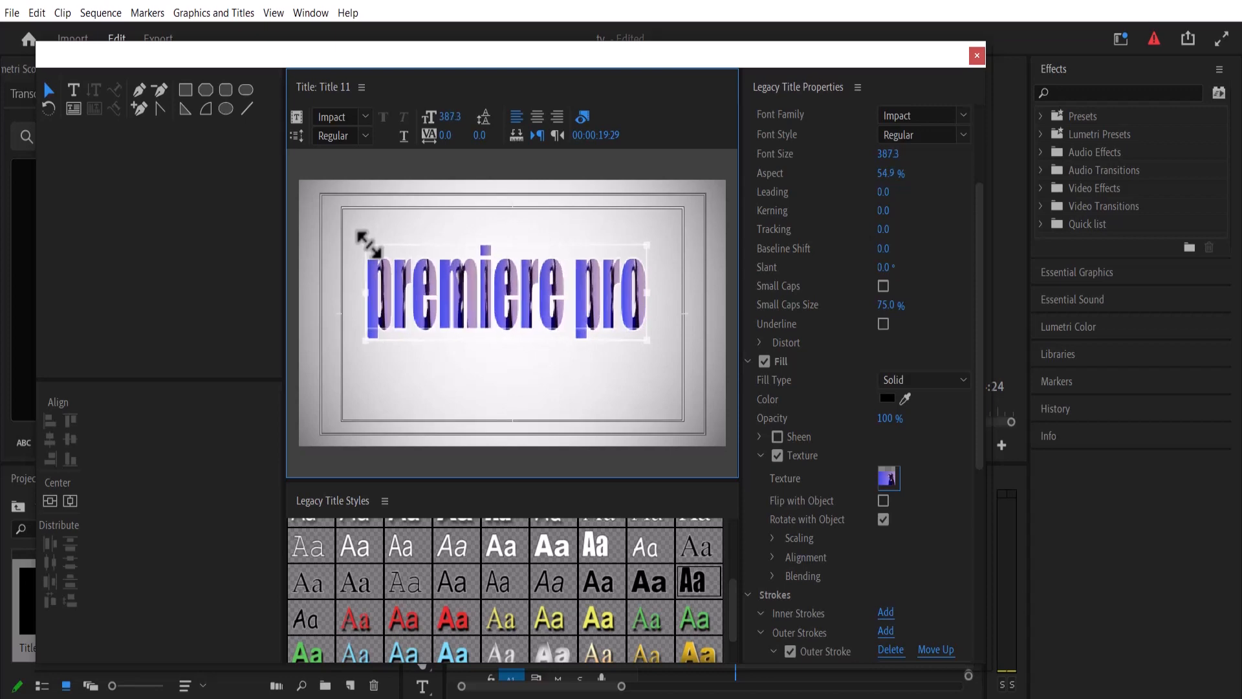
click(888, 477)
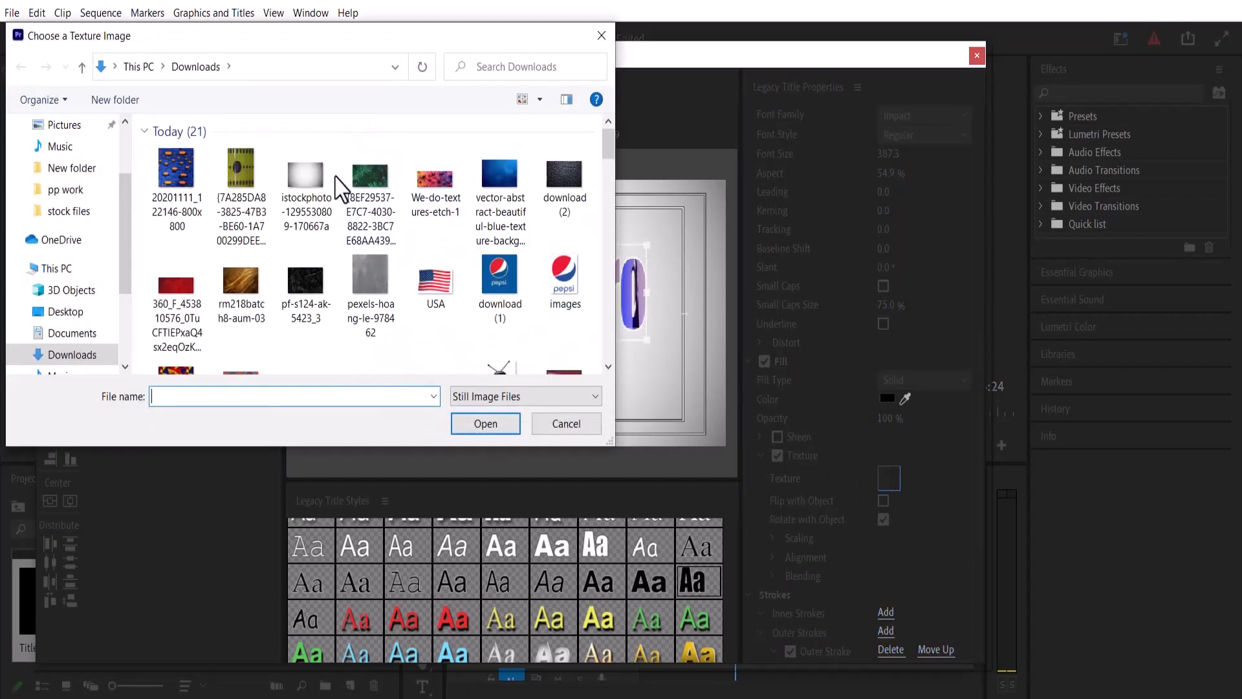
Step: Apply the yellow-green {7A285DA8…} PNG as the text's fill texture
click(241, 175)
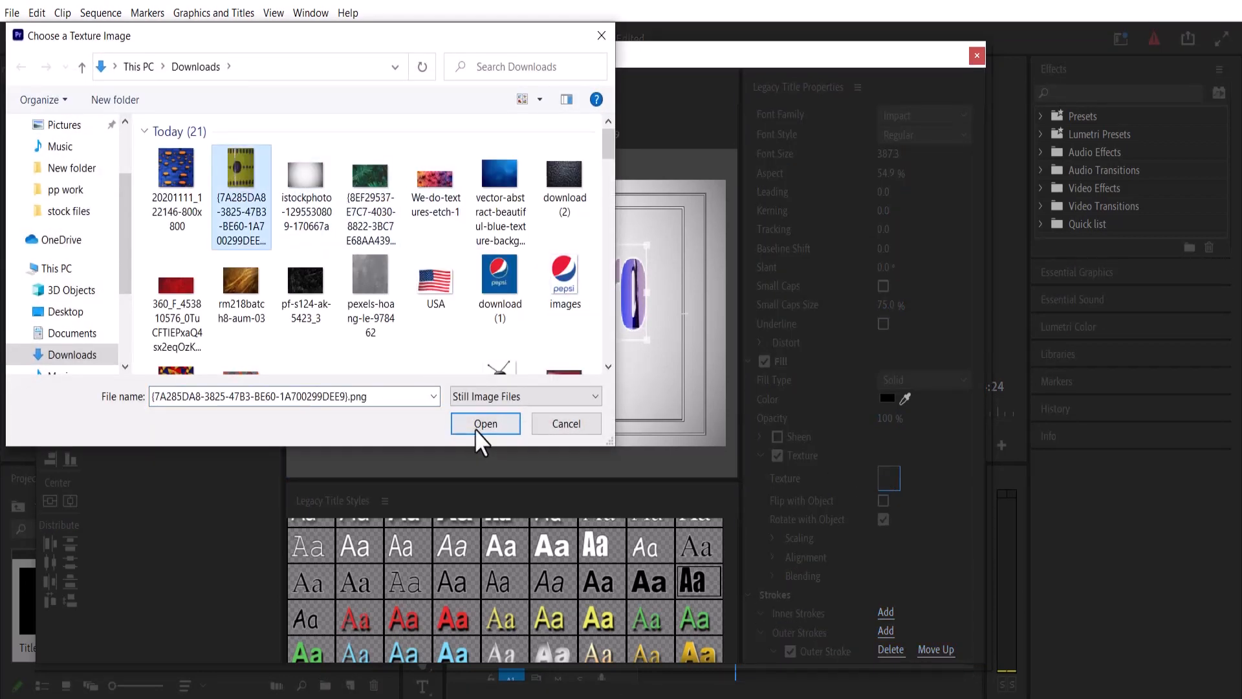
click(485, 423)
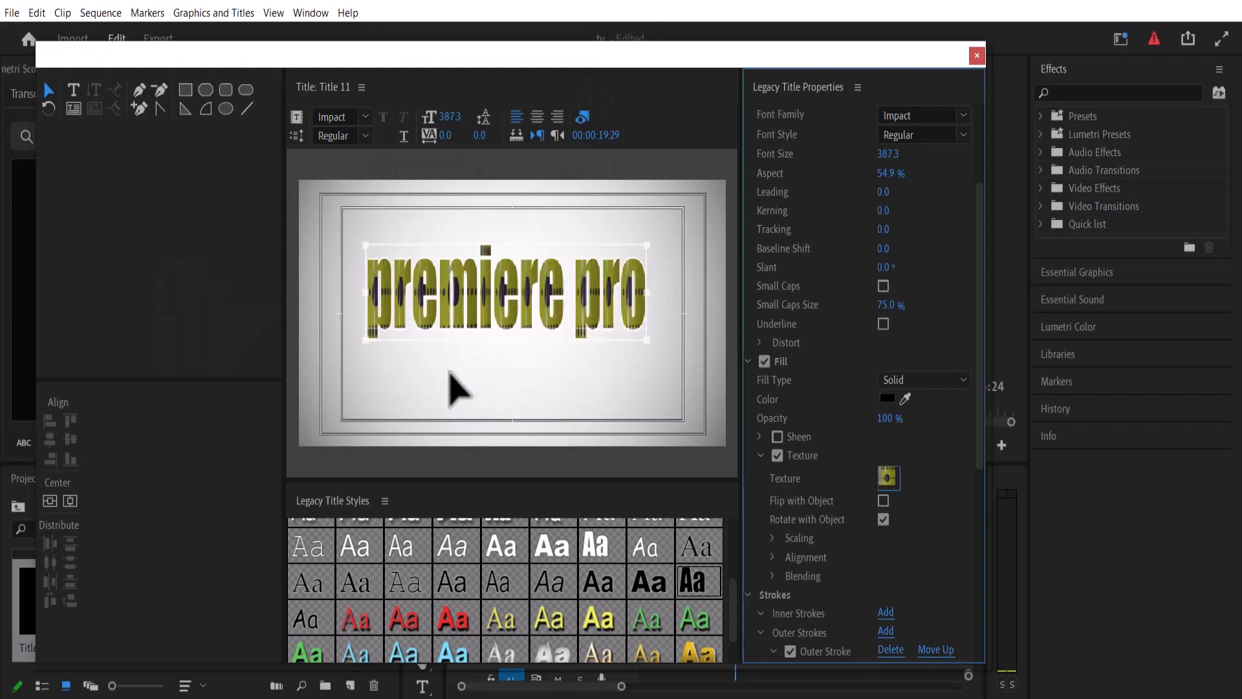
mouse_move(488, 373)
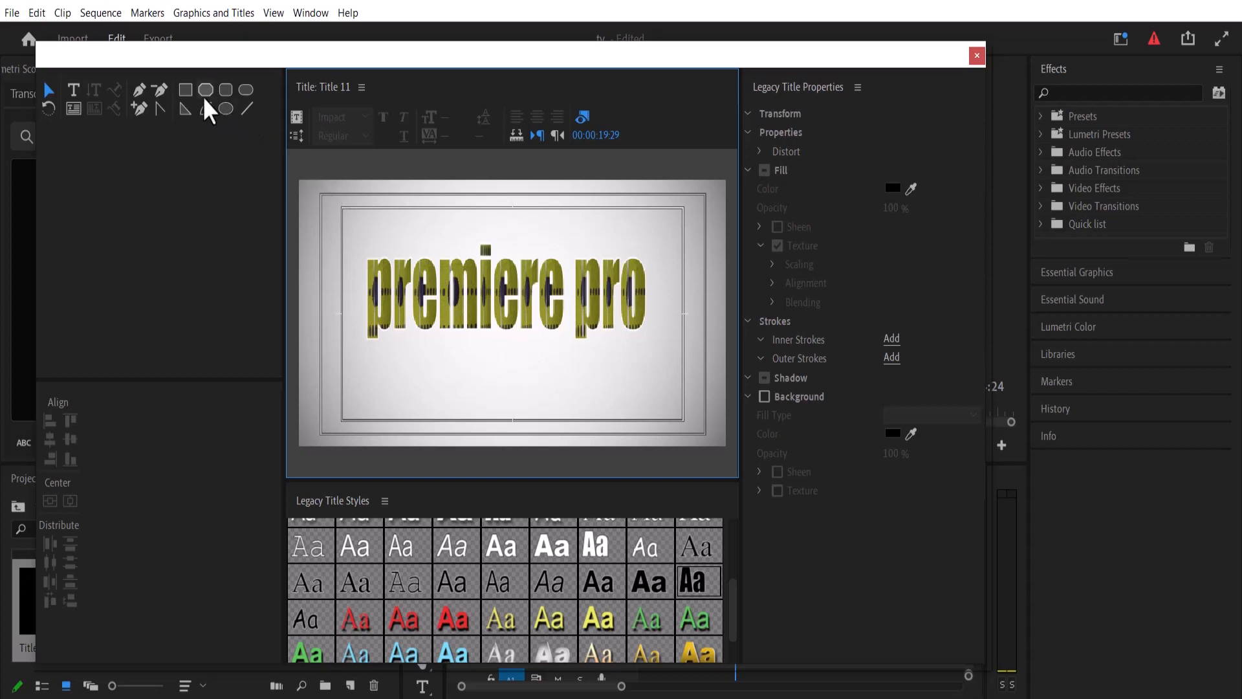
Step: Draw a rectangle below the text and fill it with the 20201111_122146-800x800 blue image texture
click(185, 89)
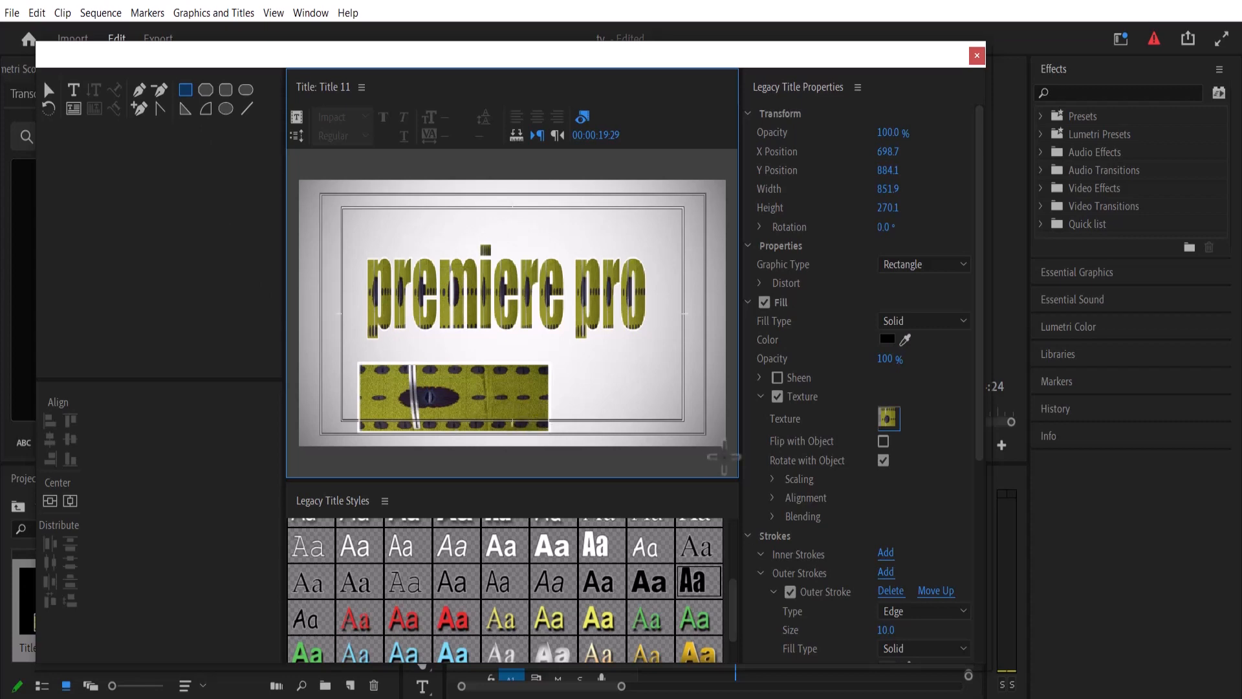
click(888, 418)
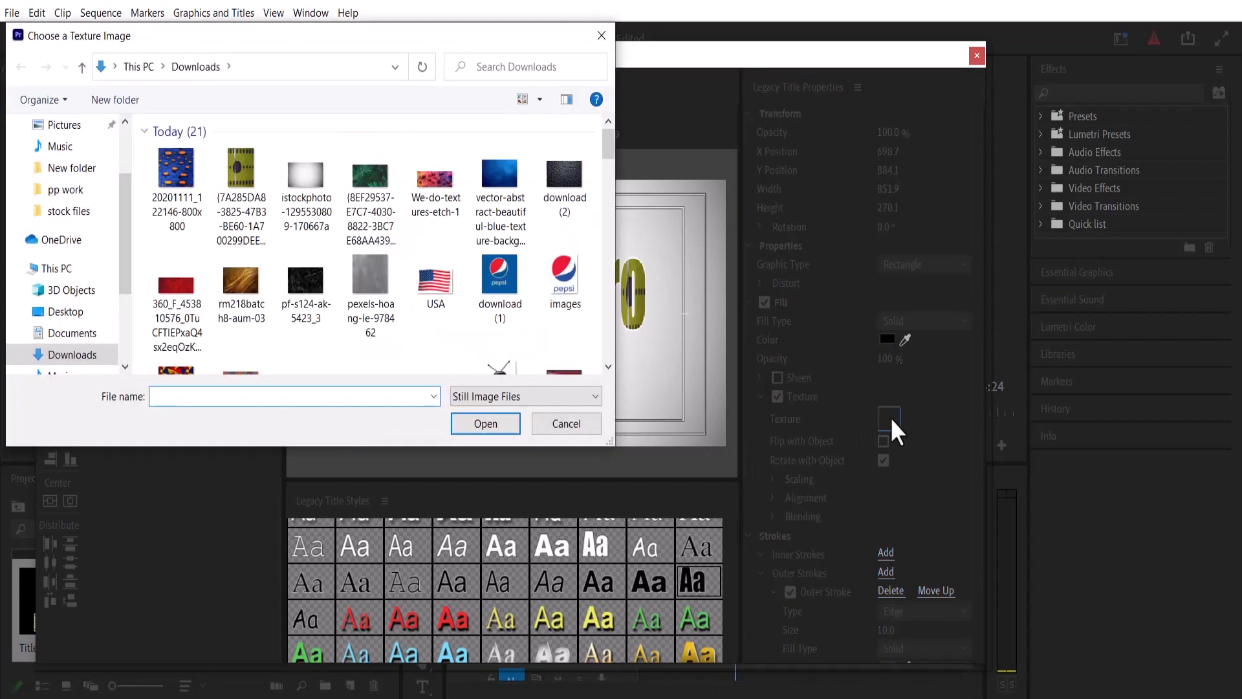
click(176, 187)
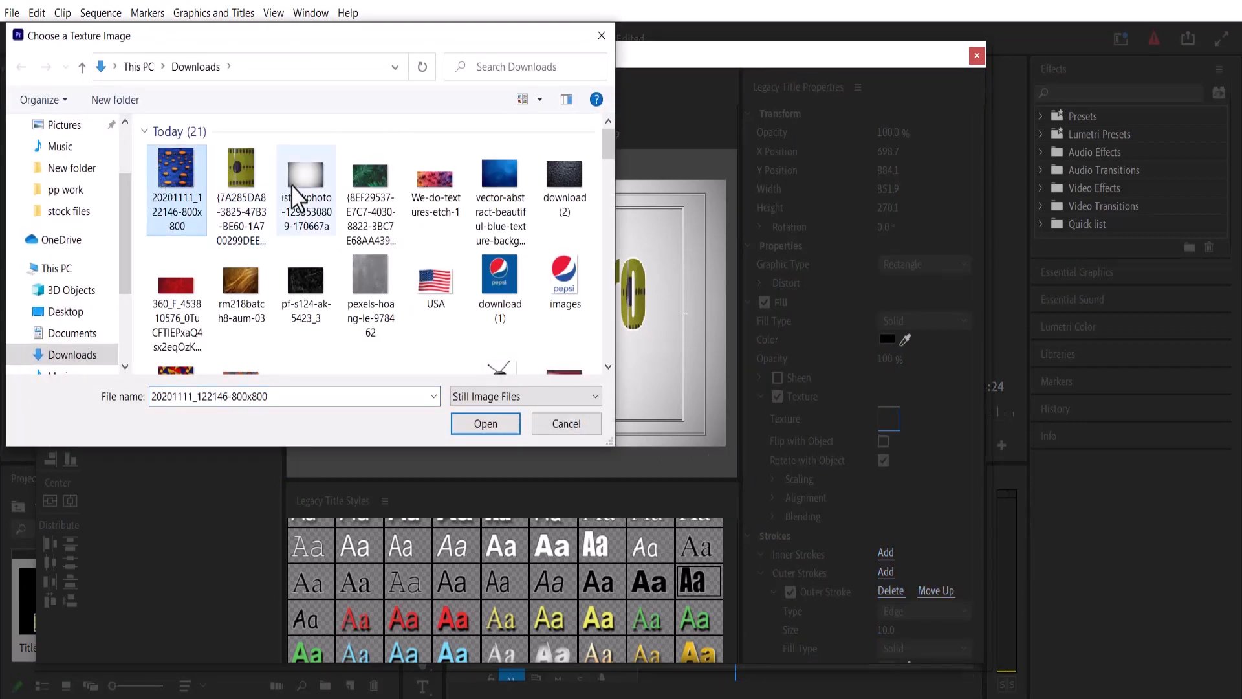
click(486, 423)
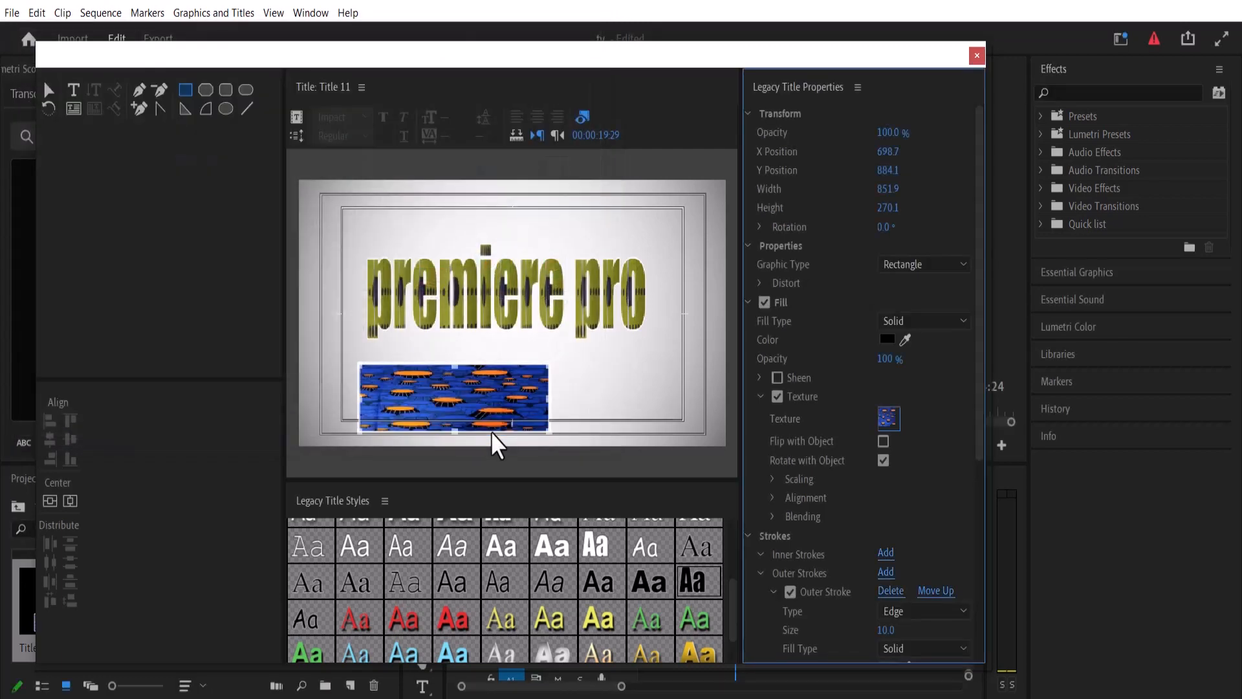